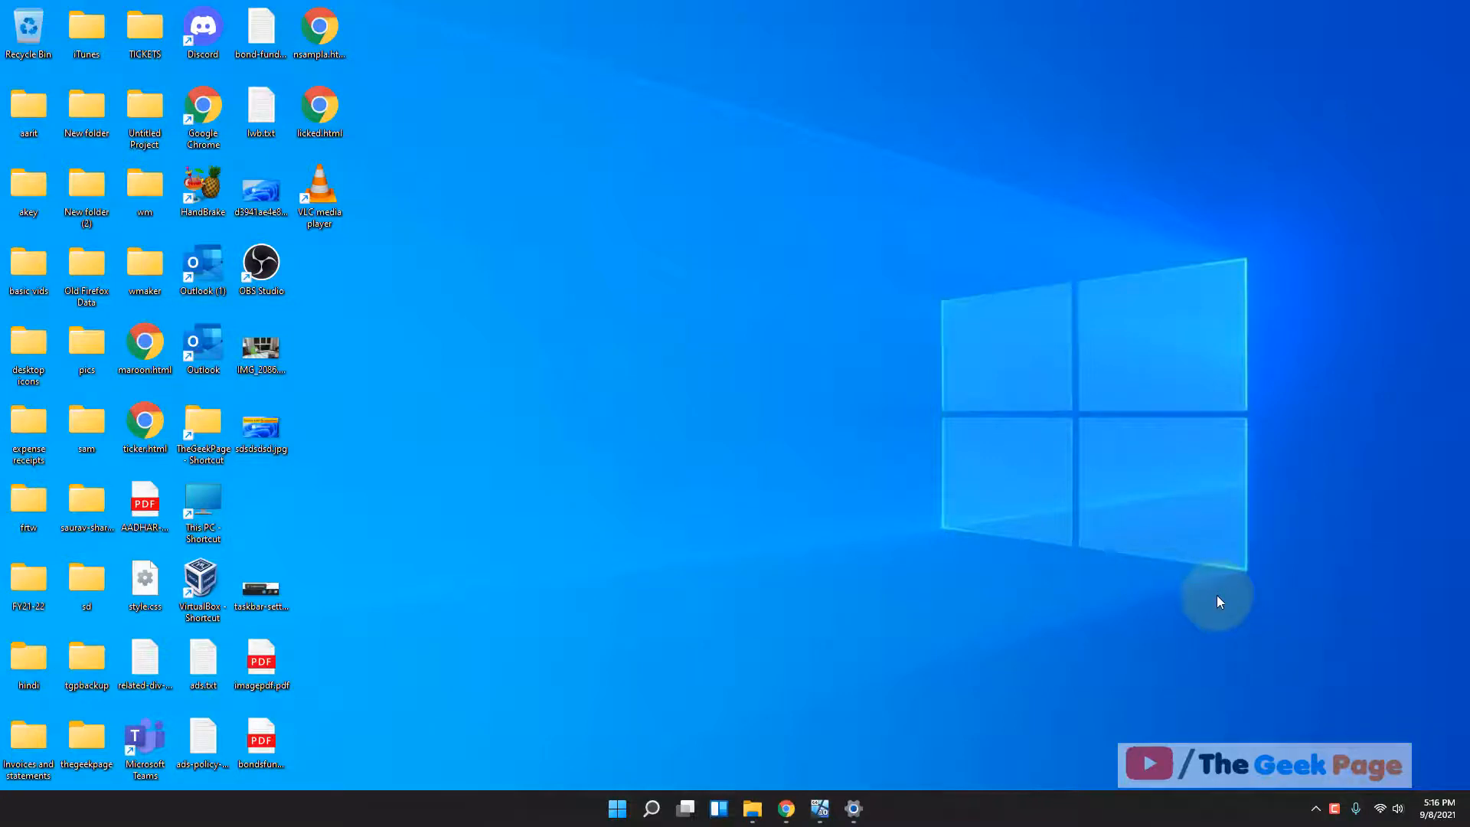
mouse_move(760, 568)
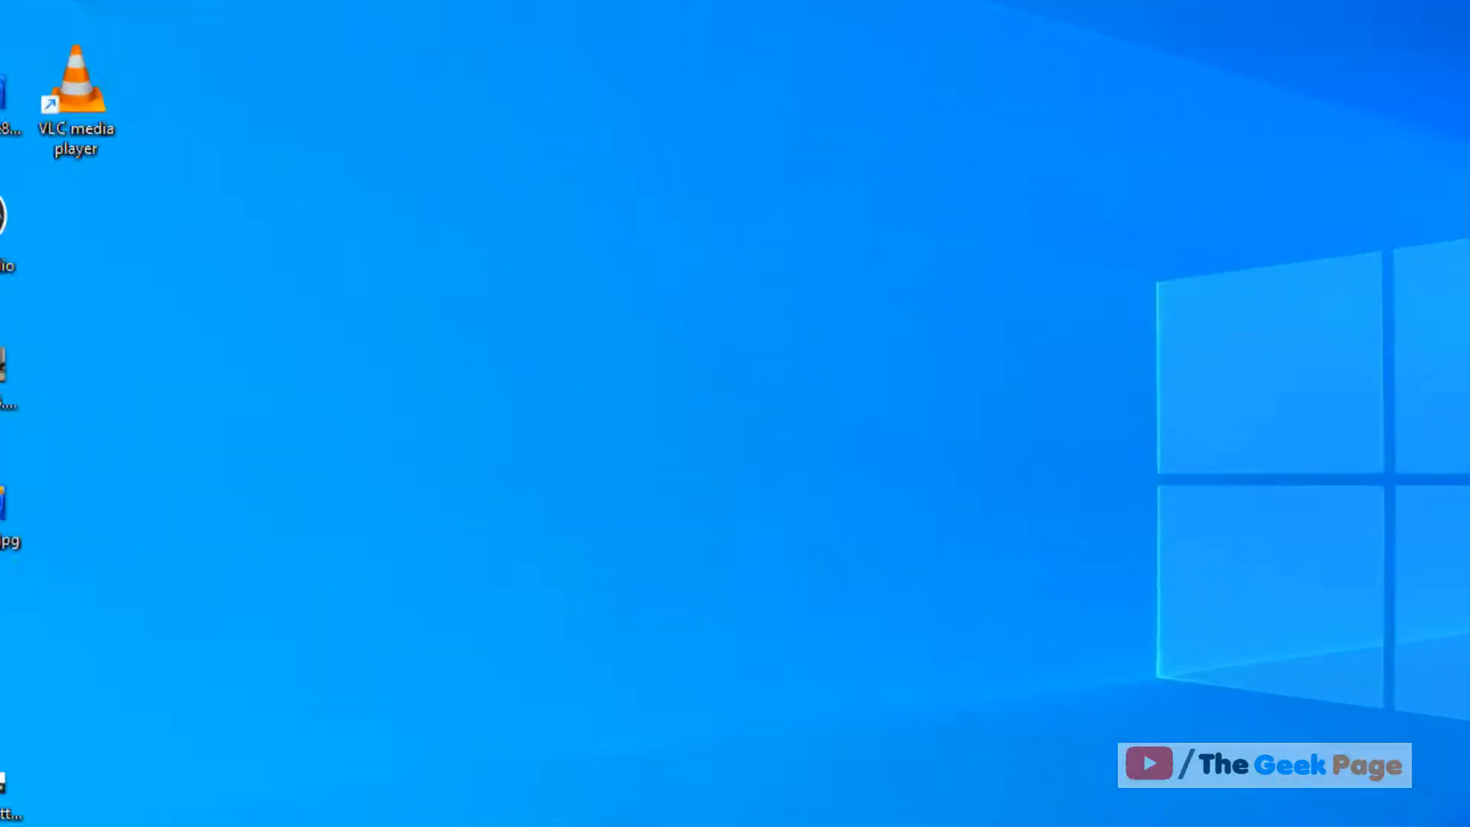
Run the optionalfeatures command from Start search to bring up Windows Features
type("opera Browser")
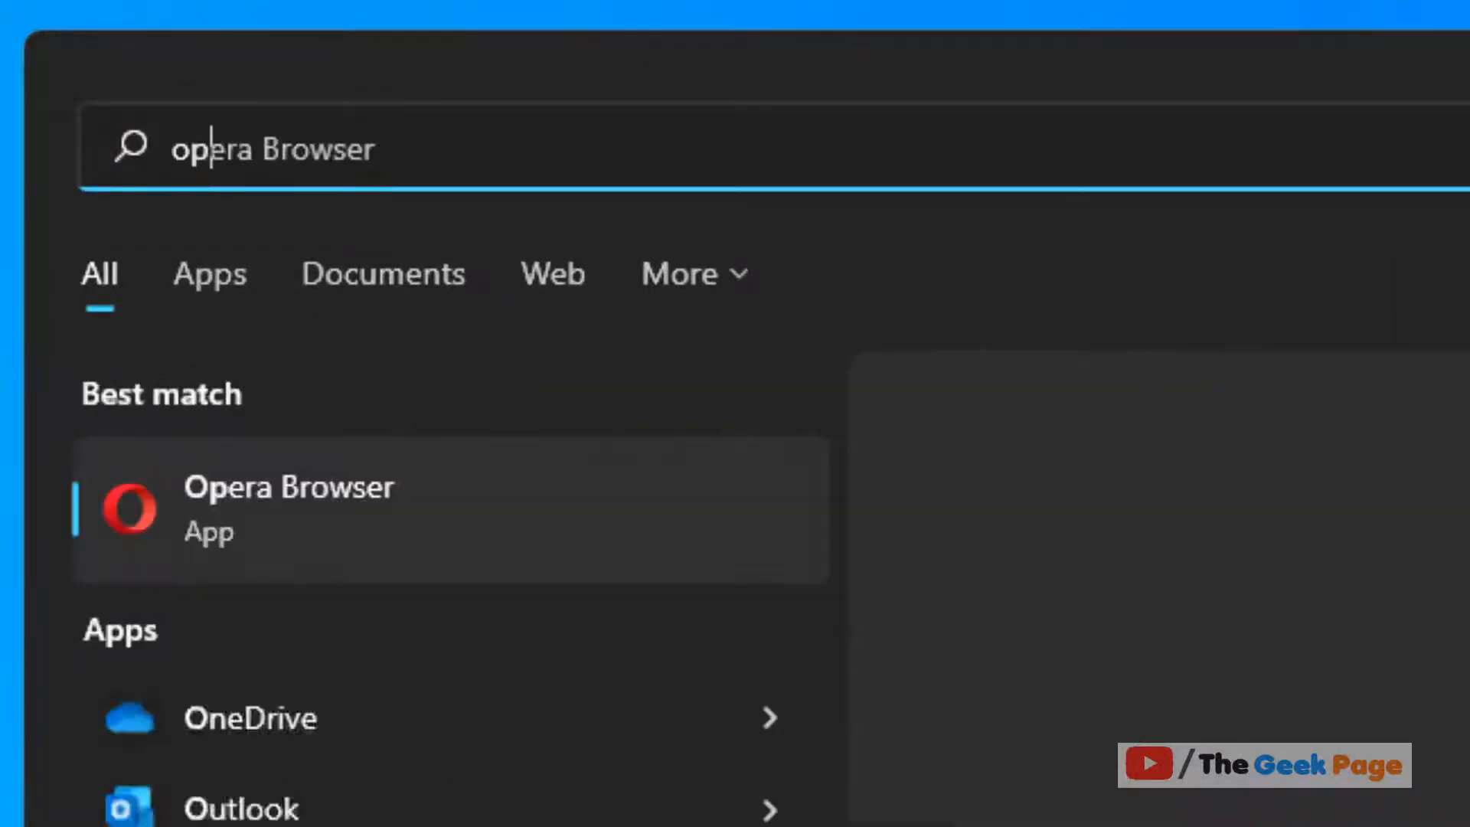
type("optionalfe")
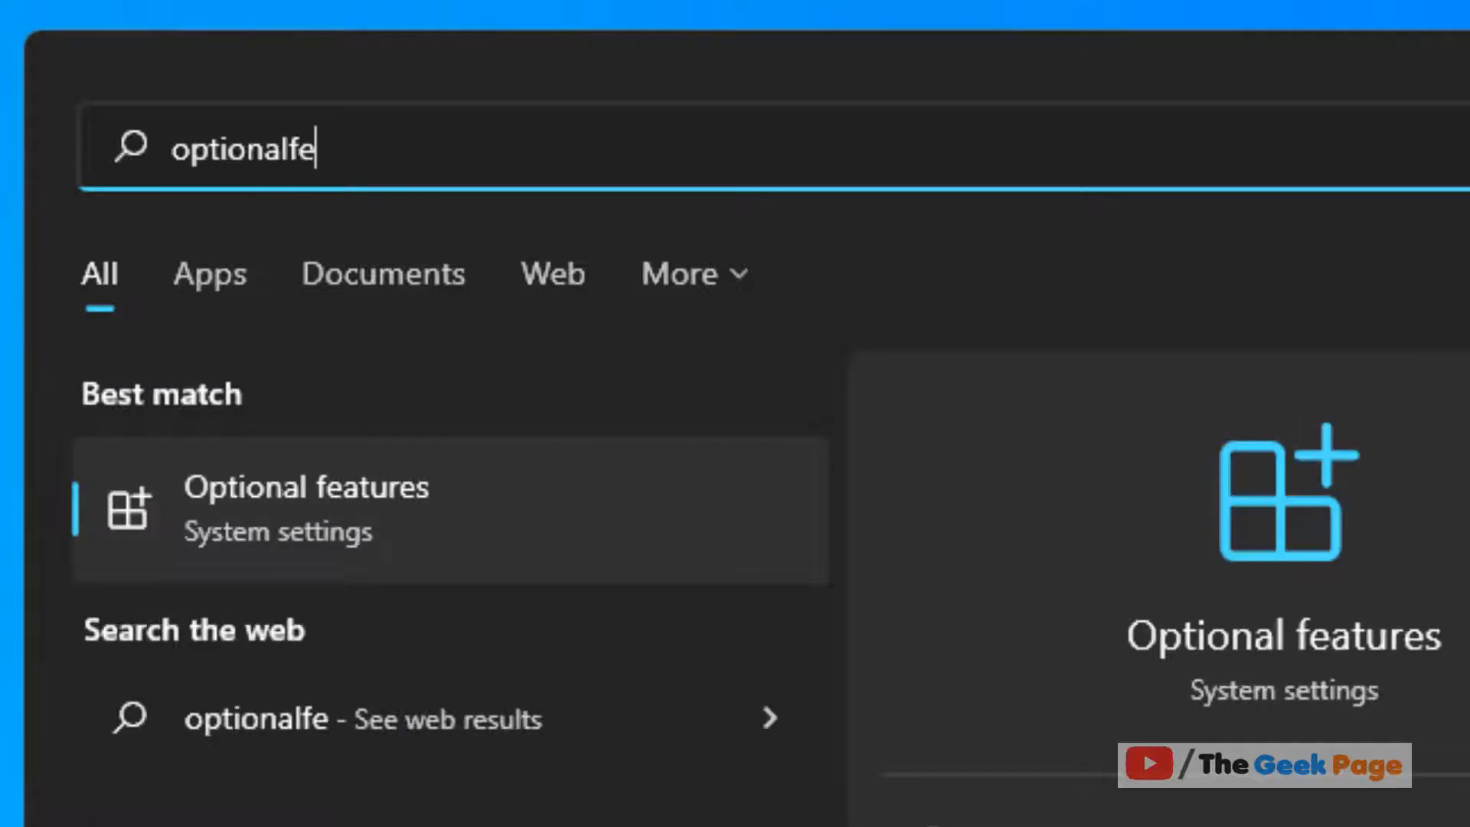
type("atures")
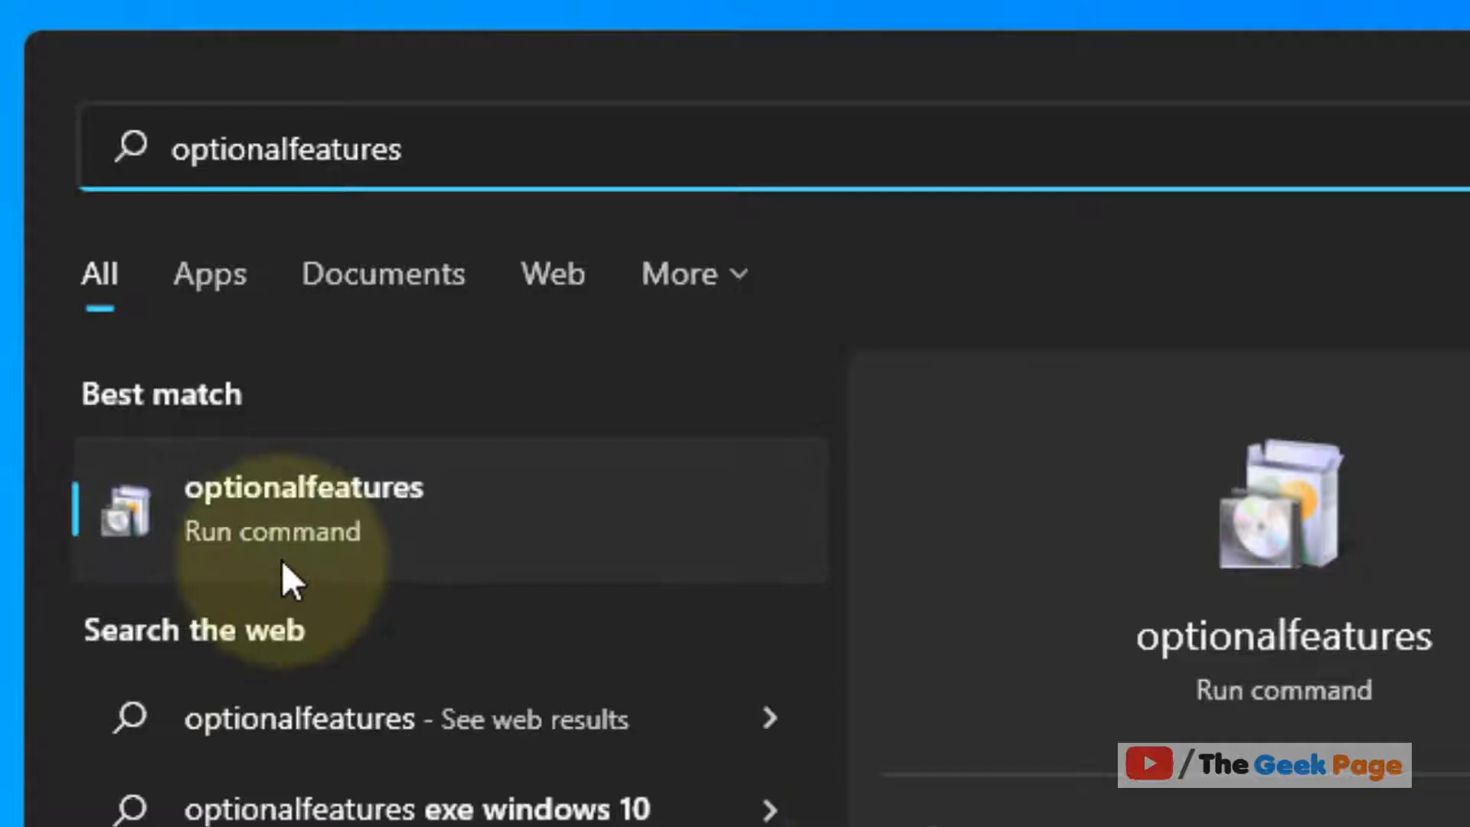
left_click(303, 506)
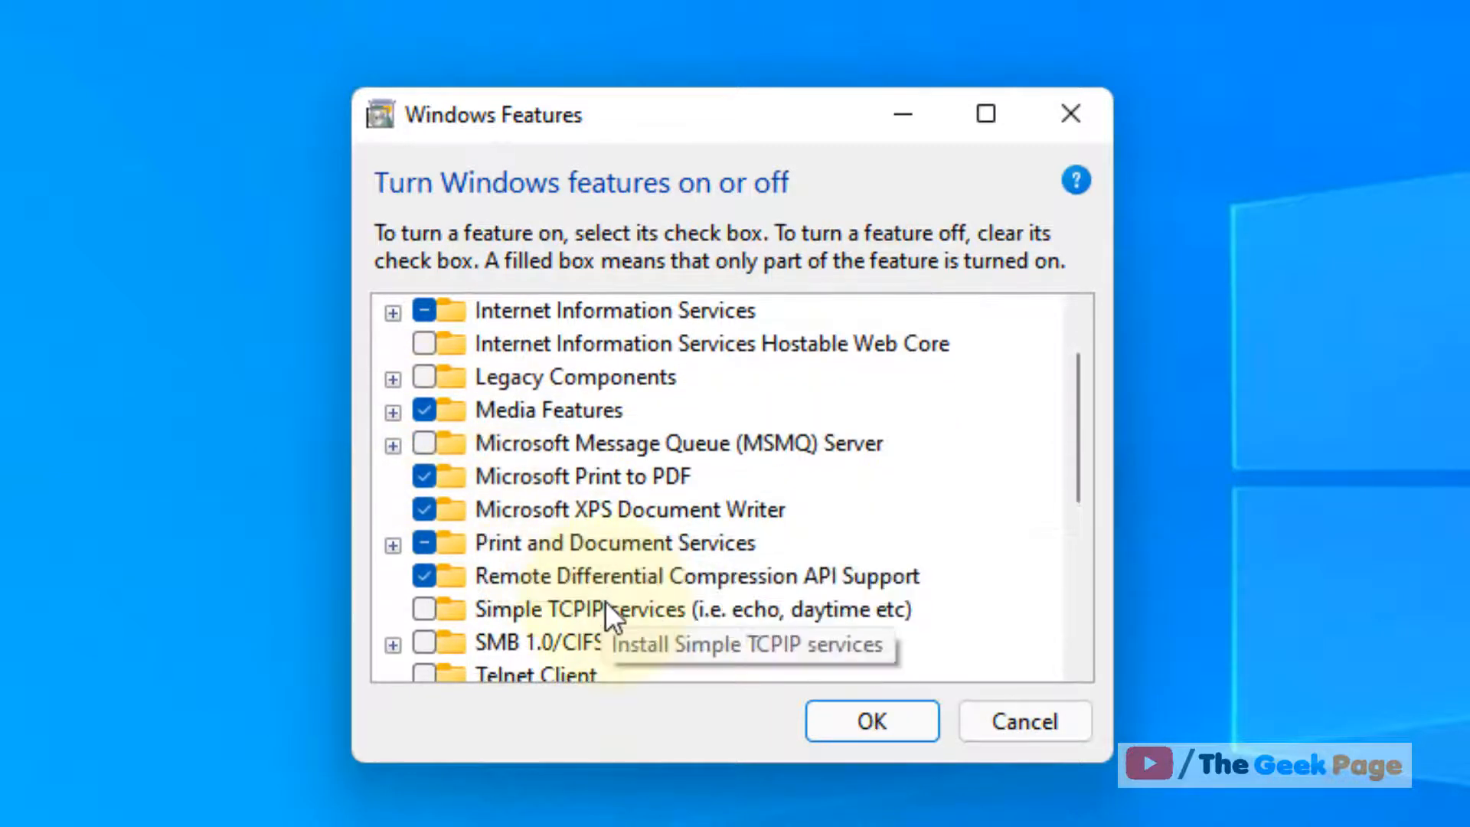
Uncheck Microsoft Print to PDF and confirm with OK so Windows applies it
left_click(433, 474)
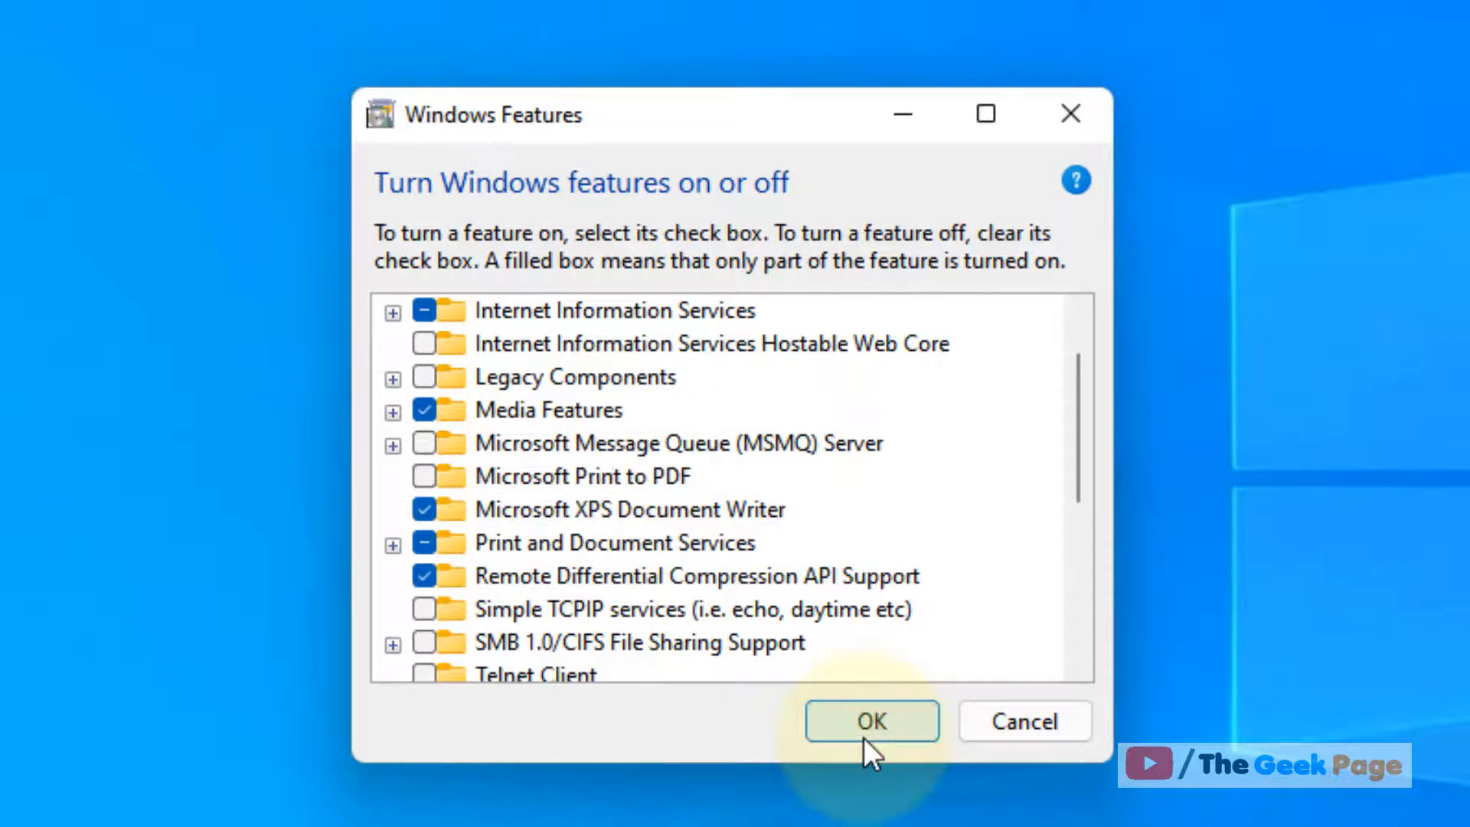
left_click(871, 721)
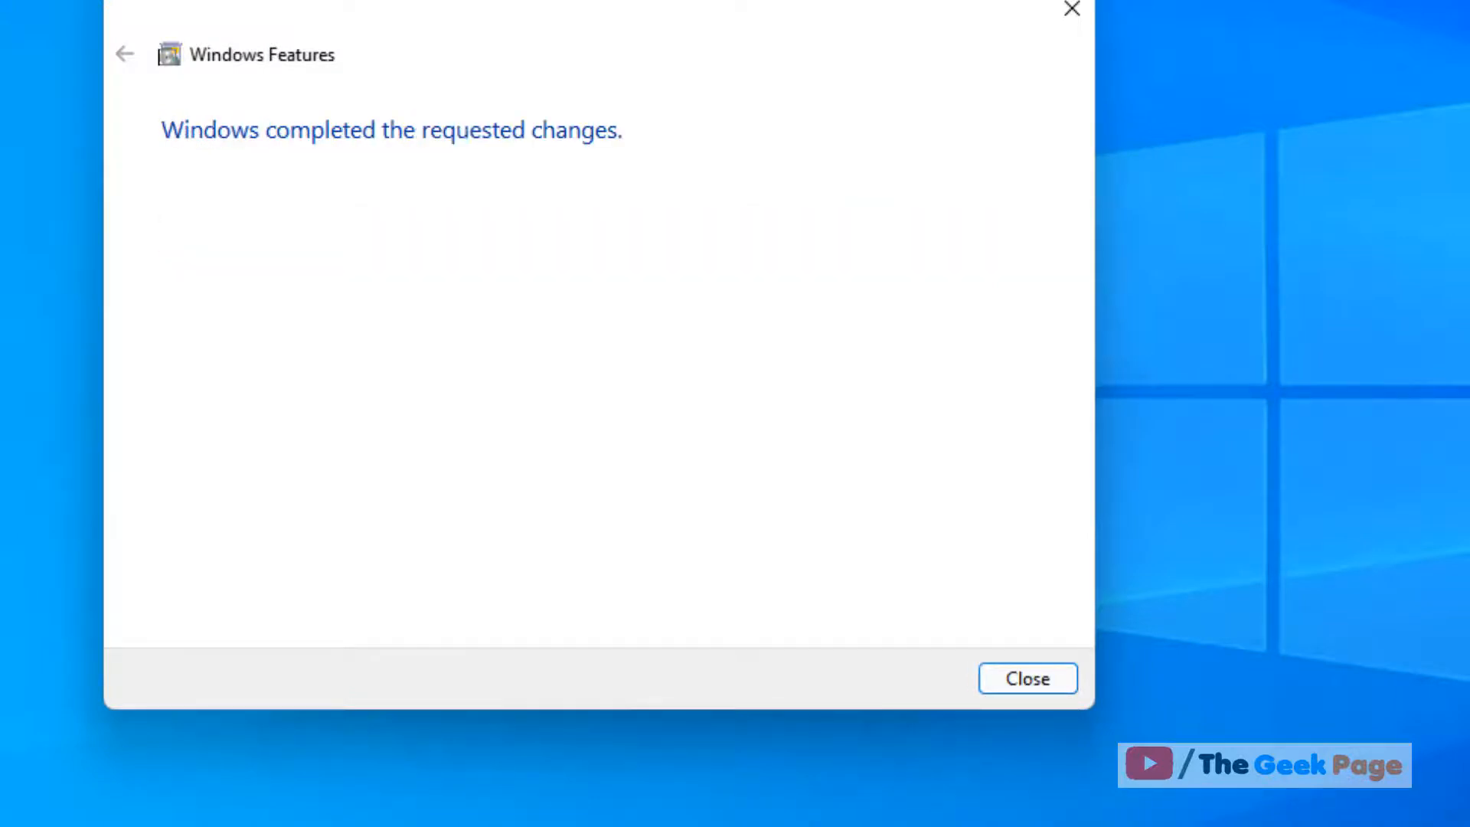
Close the 'Windows completed the requested changes' window
left_click(1025, 678)
type("optionalfeatur")
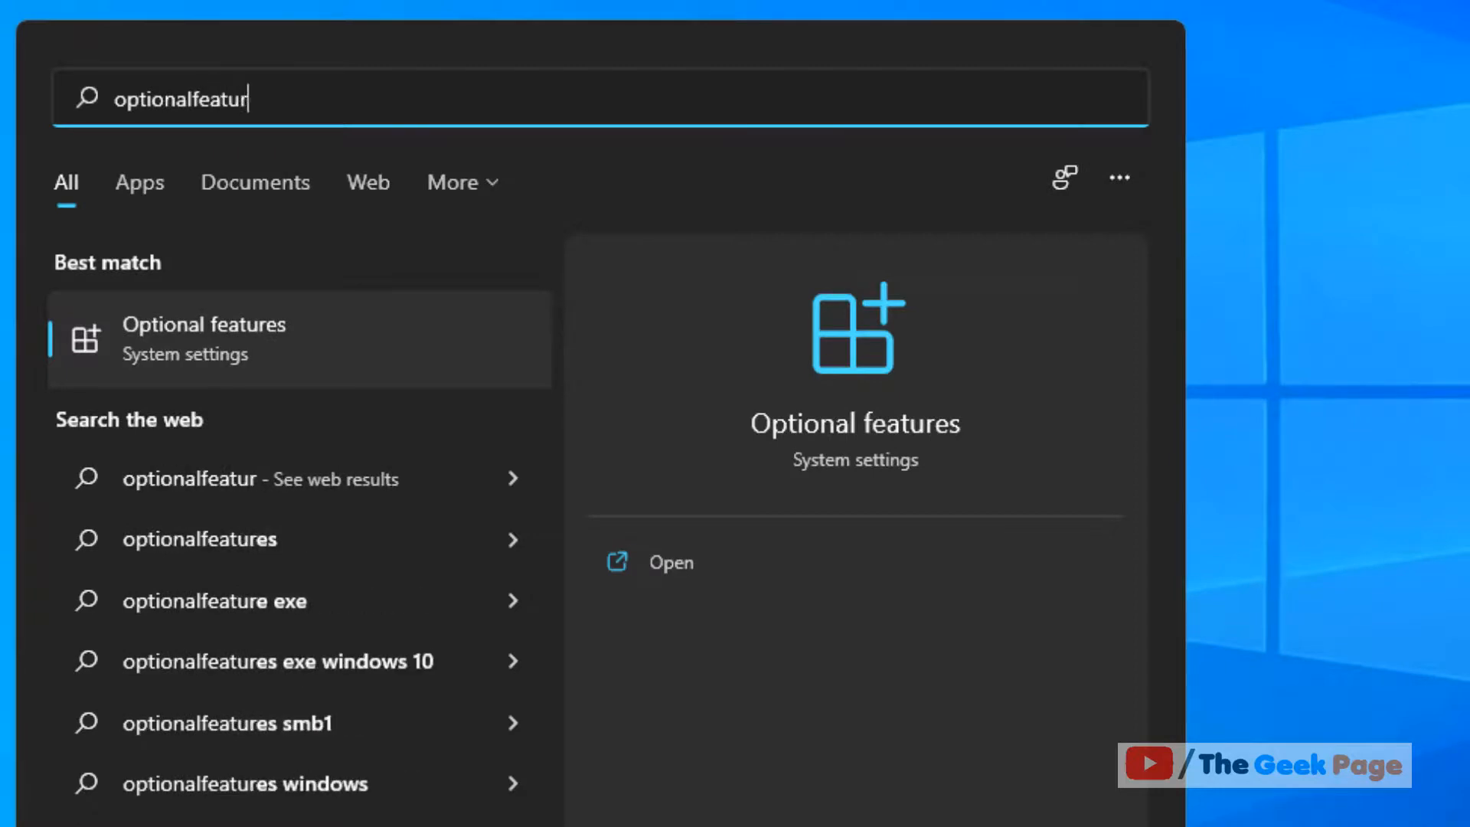
Reopen Windows Features, re-check Microsoft Print to PDF and confirm with OK
left_click(670, 562)
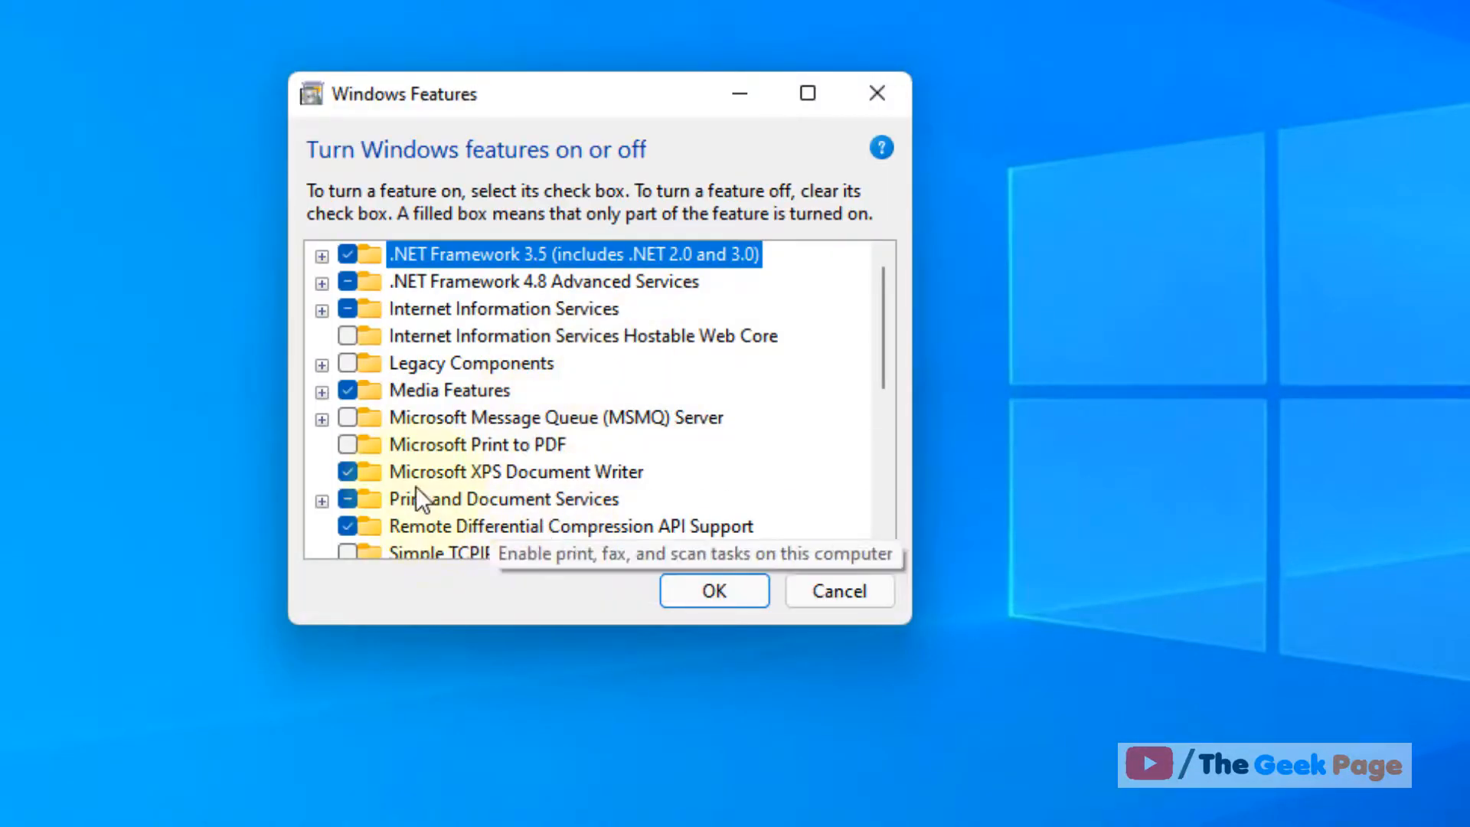
left_click(352, 444)
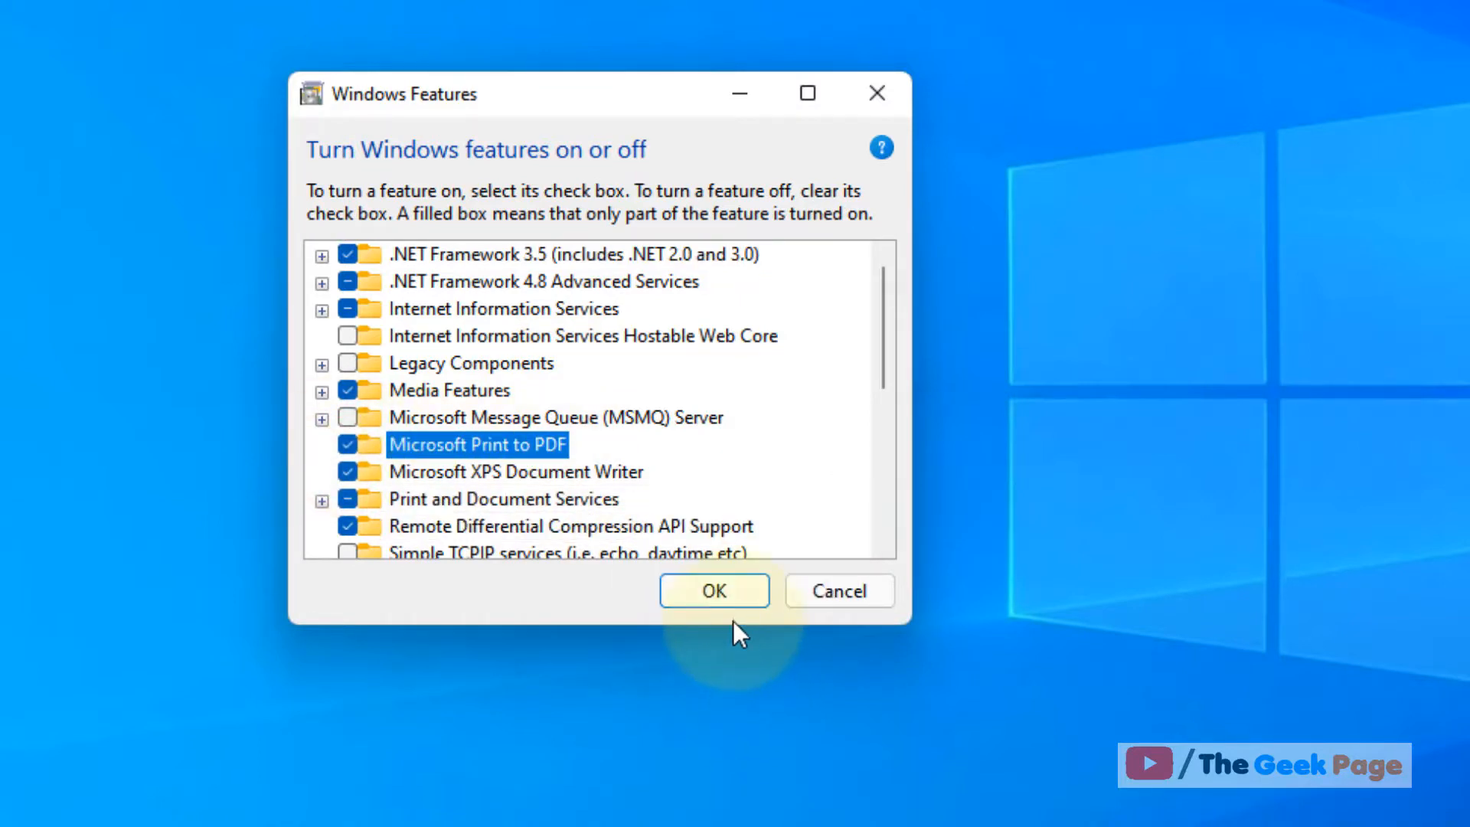
left_click(712, 591)
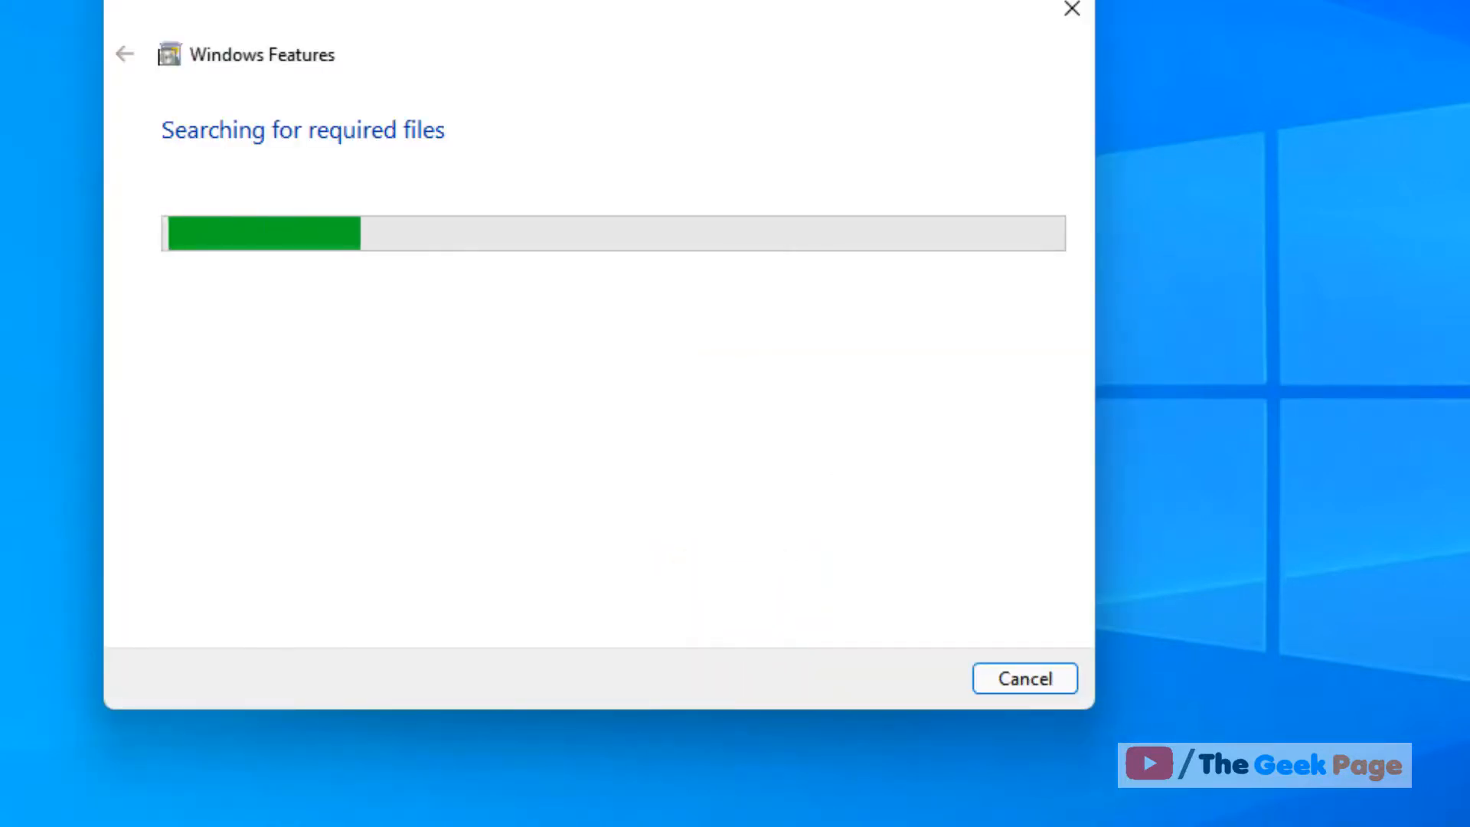